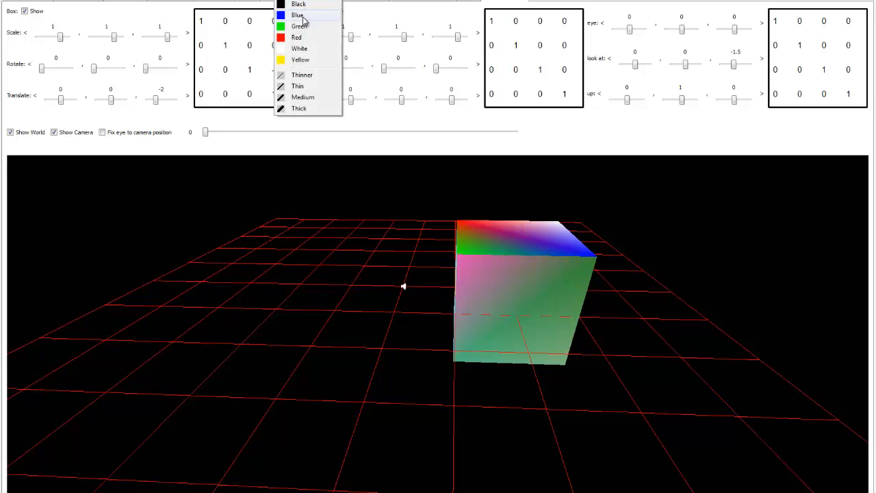
- Choose blue ink for the annotations before lowering the camera to eye level
left_click(297, 15)
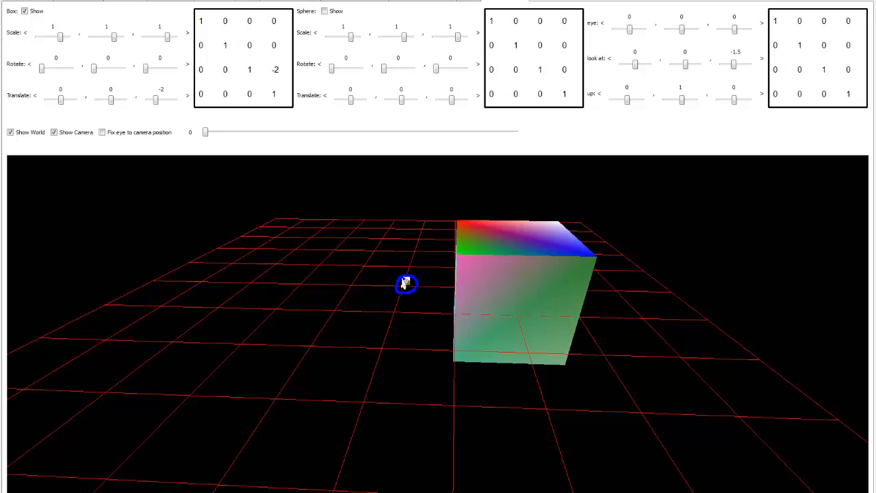
mouse_move(407, 287)
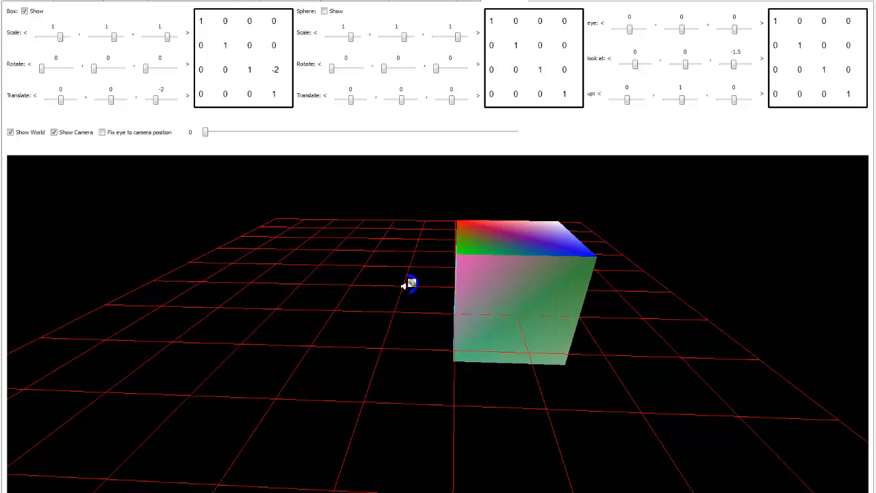
mouse_move(405, 288)
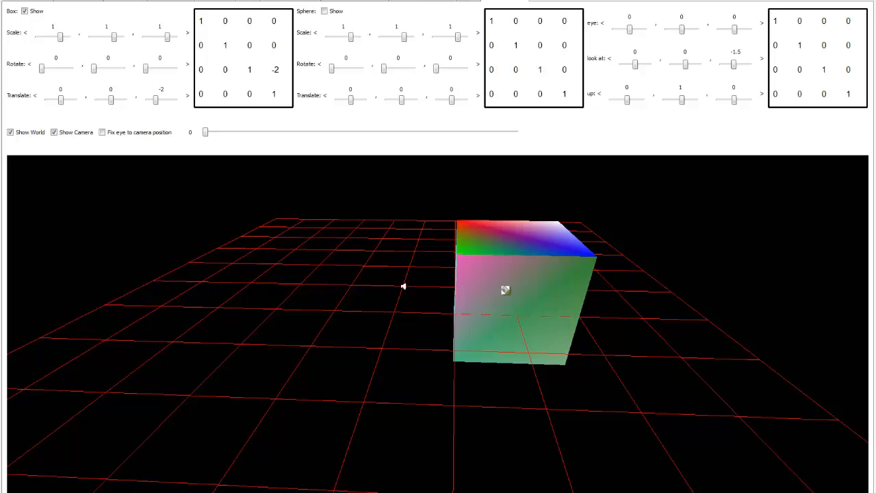
mouse_move(461, 145)
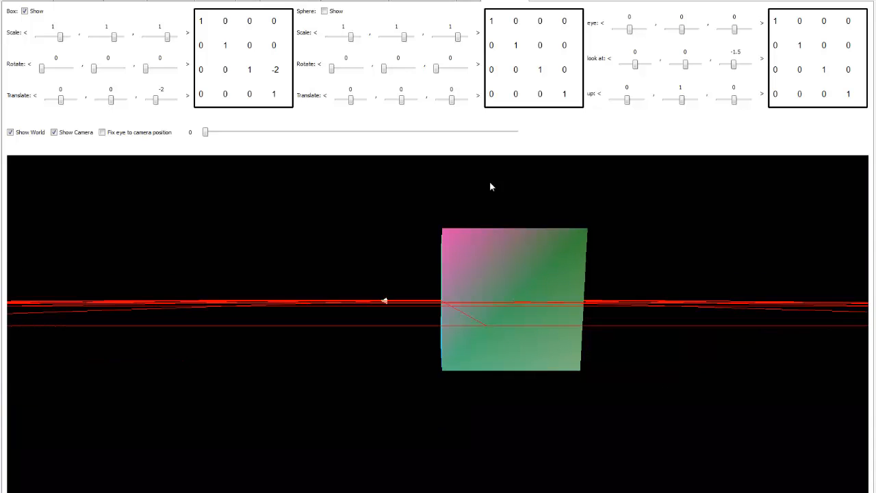
mouse_move(353, 67)
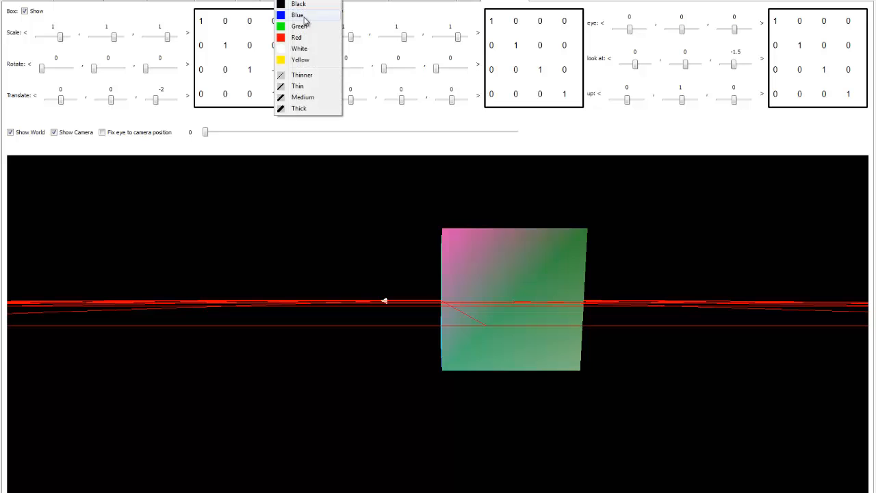
mouse_move(297, 37)
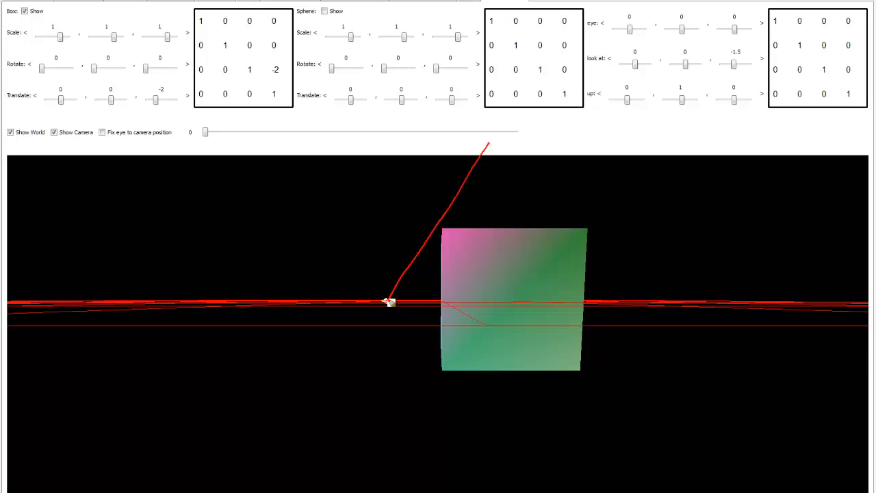
- Draw the upper red frustum line spreading from the eye point past the box
left_click_drag(390, 301, 454, 409)
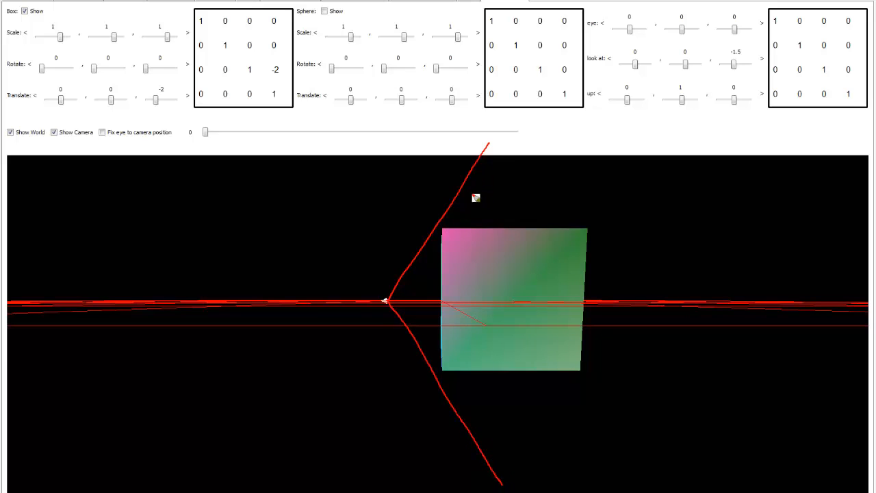
mouse_move(471, 240)
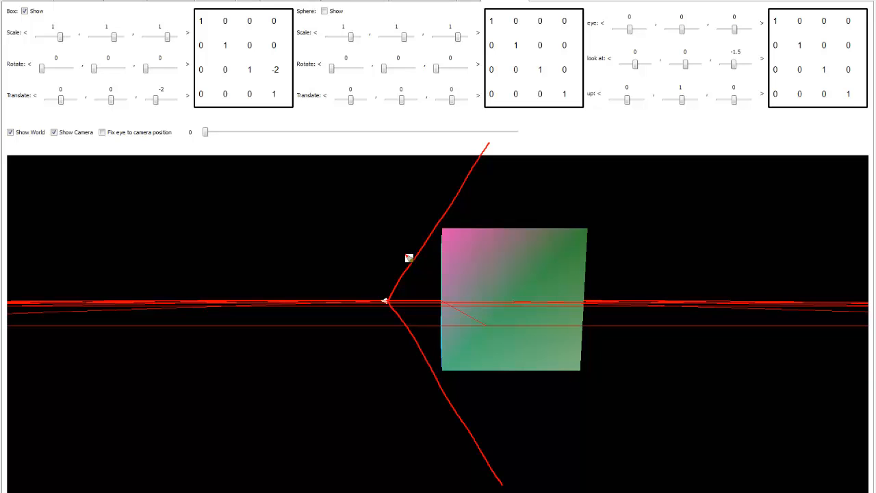
mouse_move(212, 273)
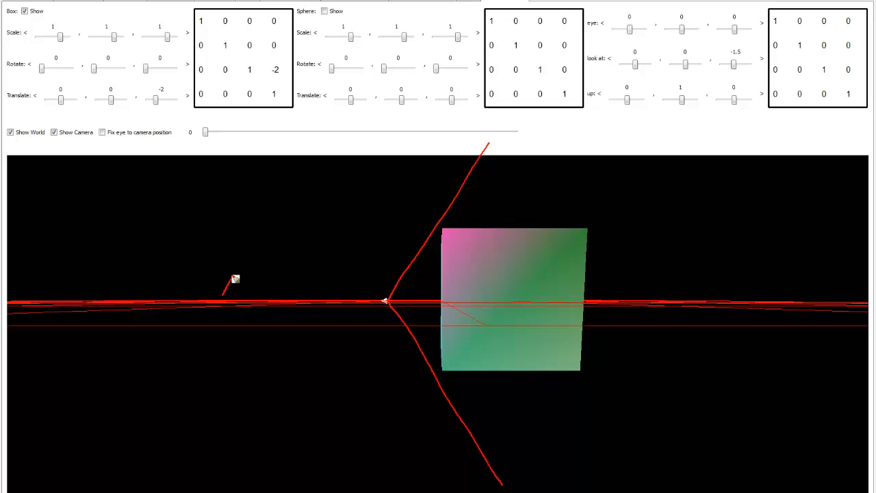
- Sketch the sloped rails of a small narrowing ladder shape left of the eye point
left_click_drag(235, 279, 267, 214)
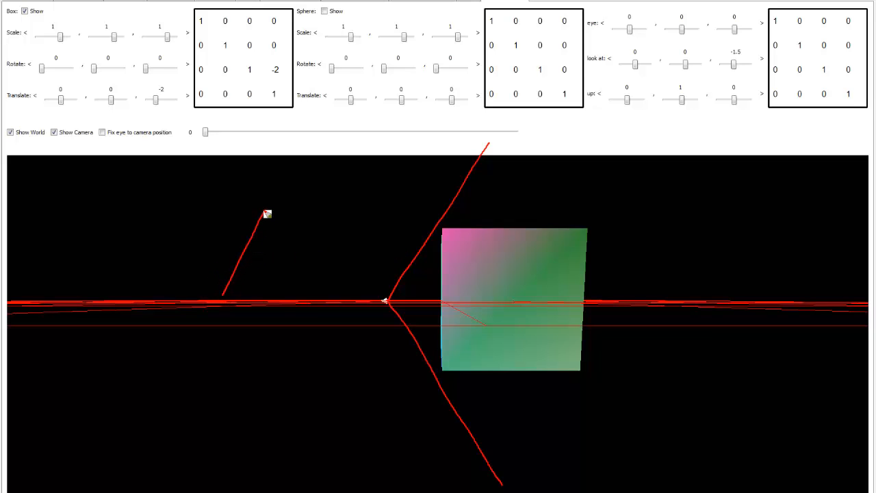
left_click_drag(267, 214, 270, 282)
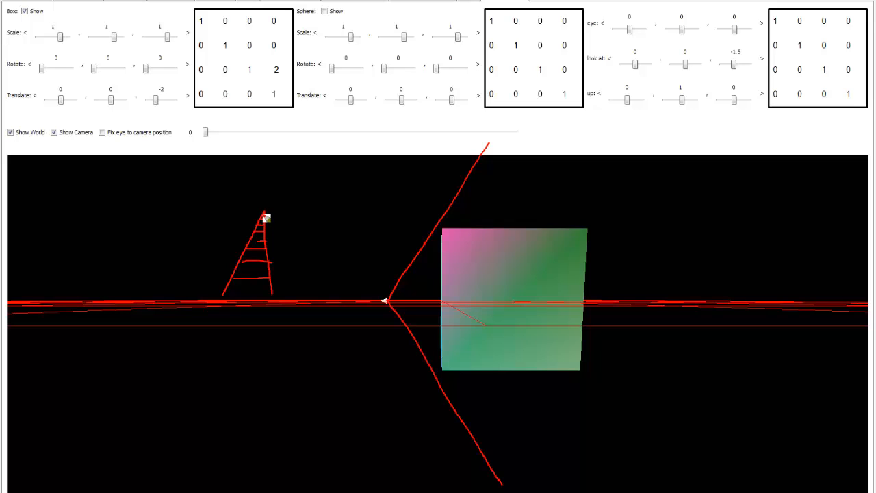
mouse_move(259, 232)
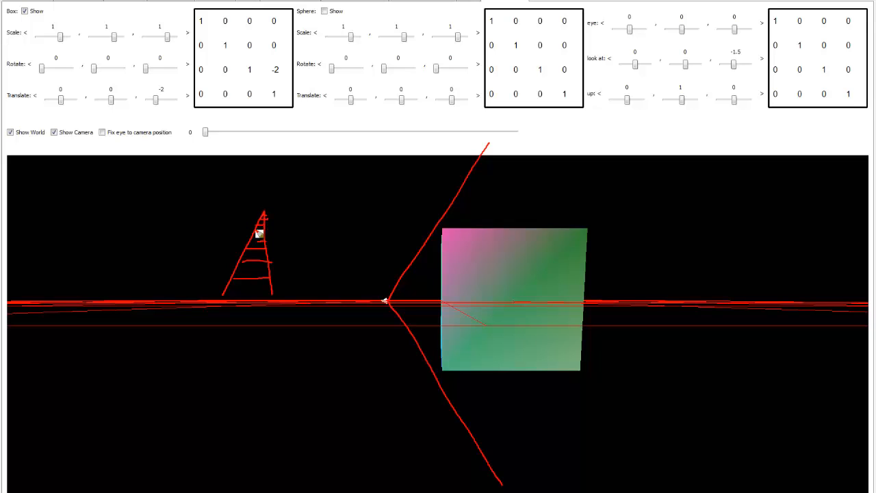
mouse_move(267, 224)
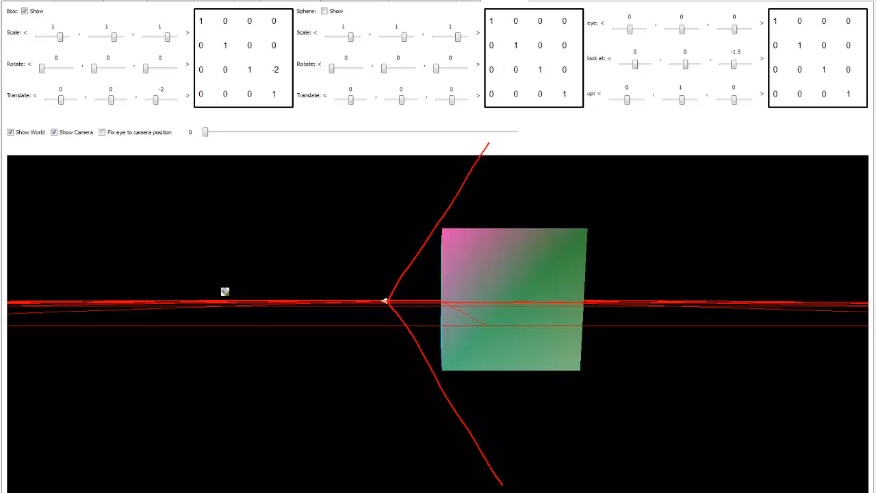
mouse_move(168, 307)
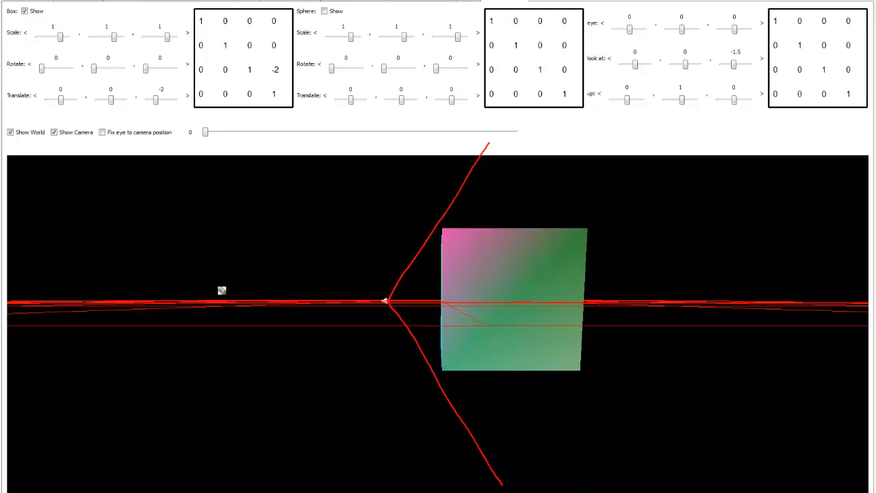
mouse_move(304, 141)
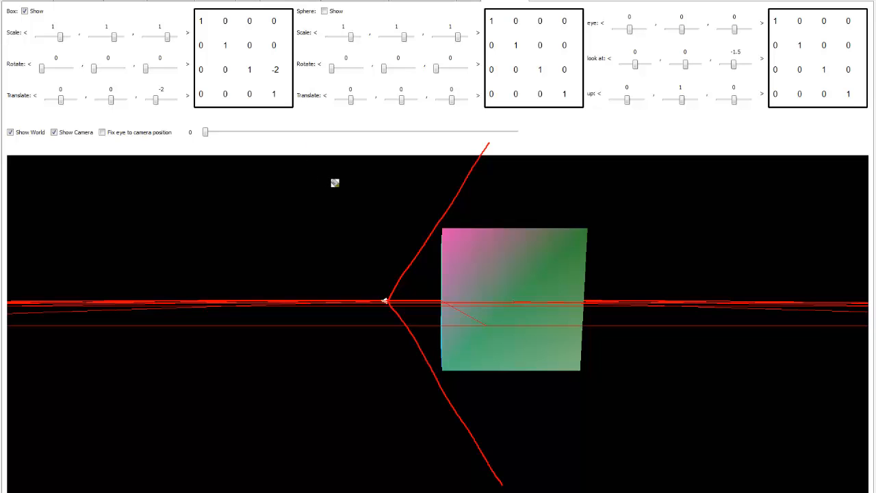
mouse_move(331, 189)
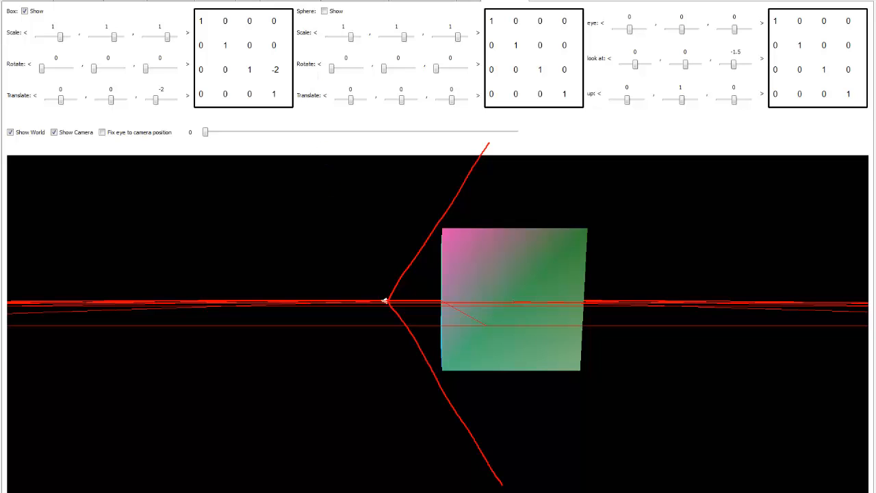
mouse_move(482, 246)
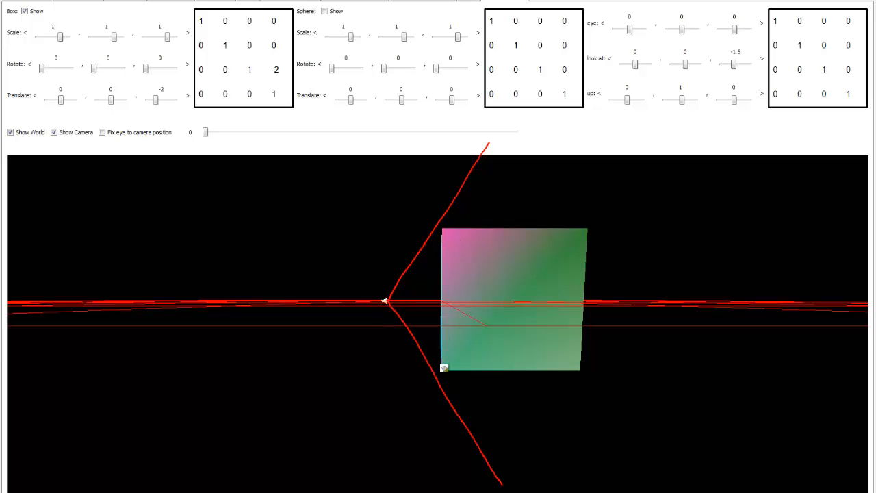
mouse_move(450, 312)
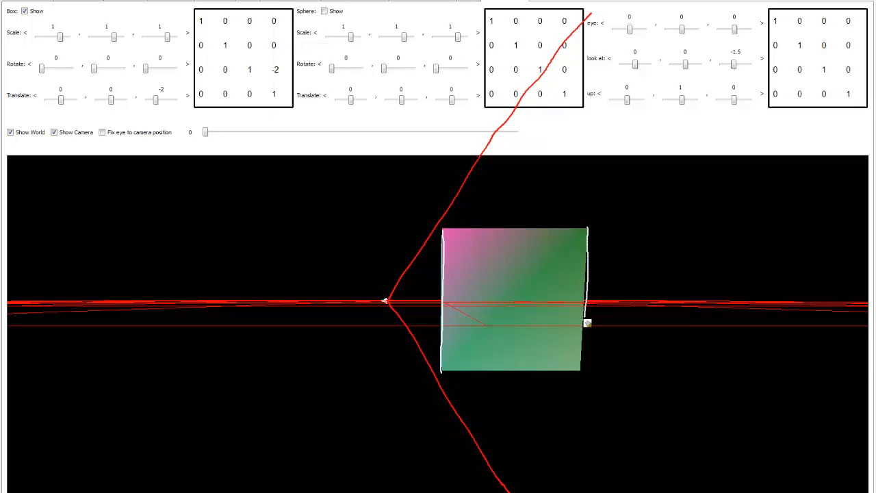
left_click_drag(587, 323, 587, 363)
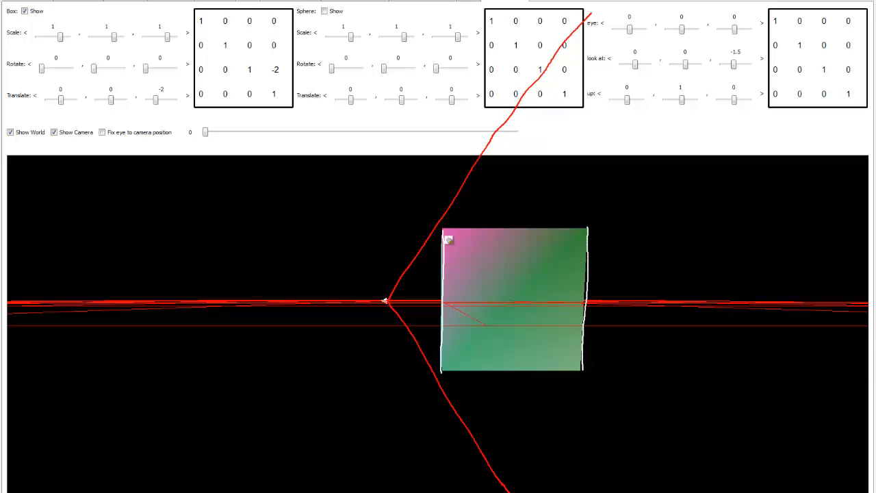
mouse_move(452, 349)
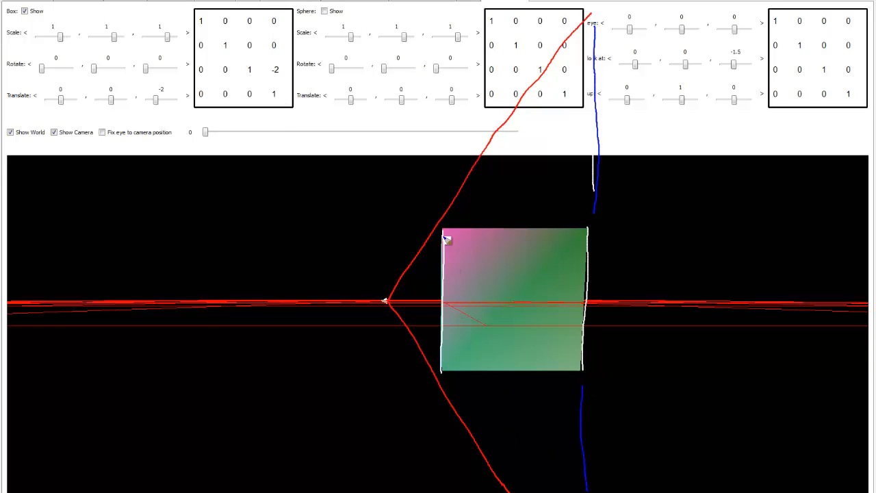
mouse_move(443, 254)
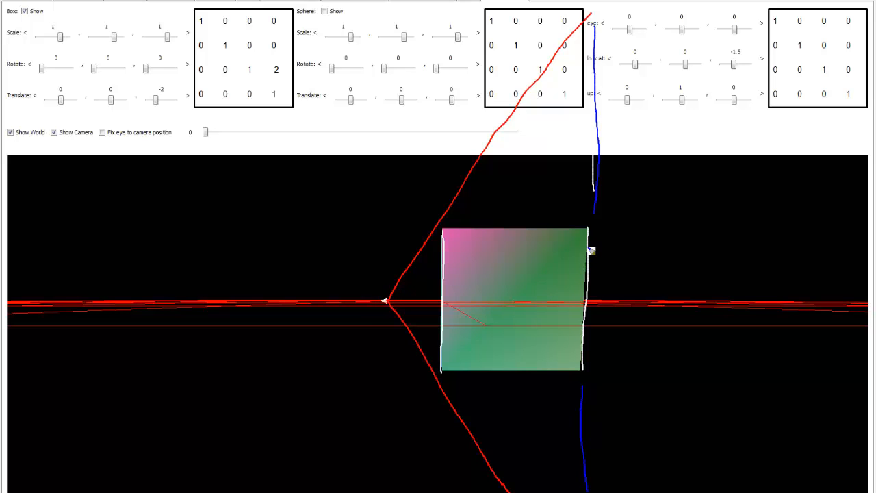
mouse_move(397, 304)
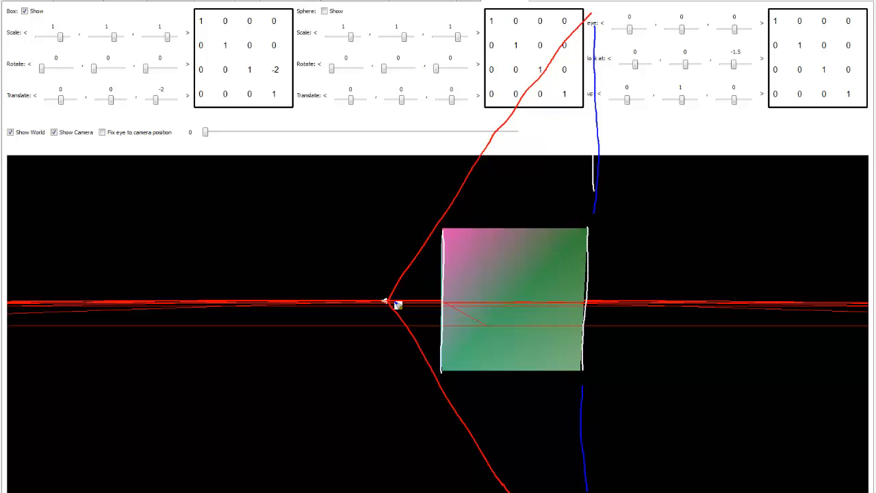
mouse_move(569, 260)
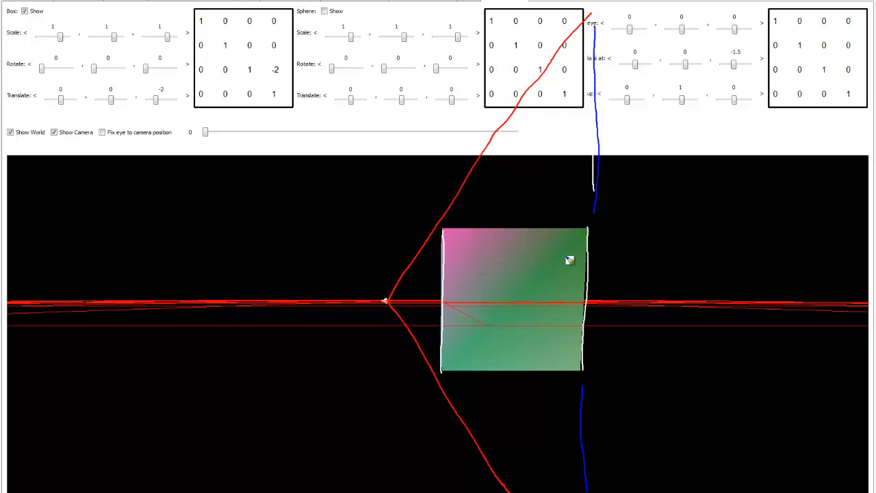
mouse_move(562, 271)
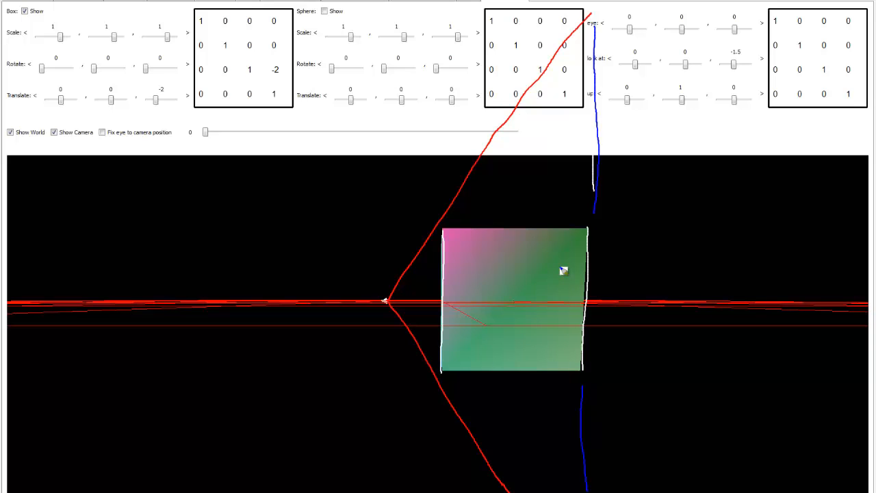
mouse_move(559, 273)
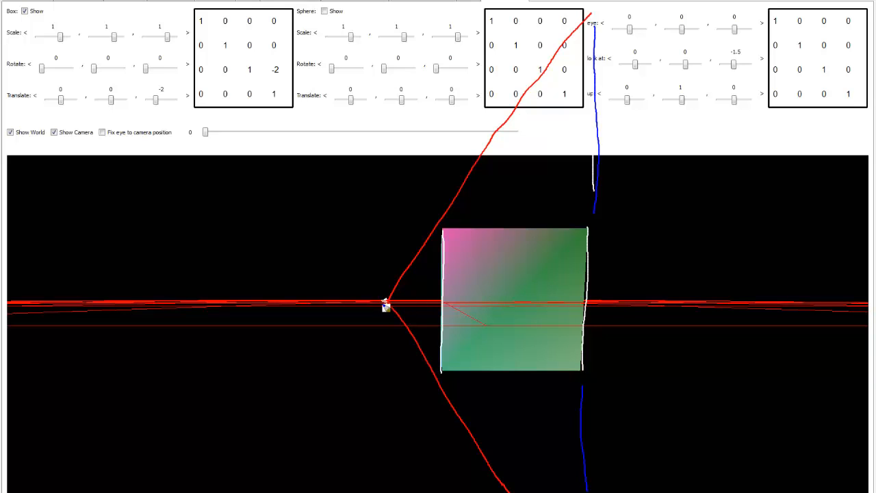
mouse_move(577, 293)
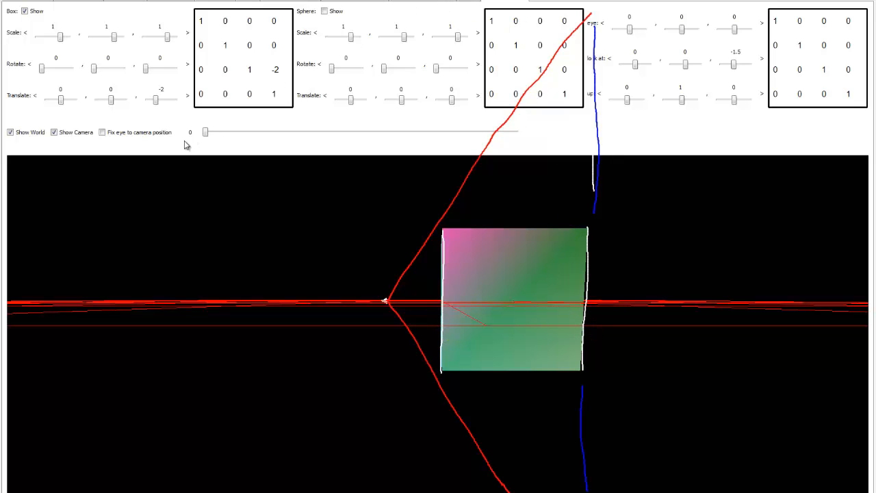
mouse_move(381, 131)
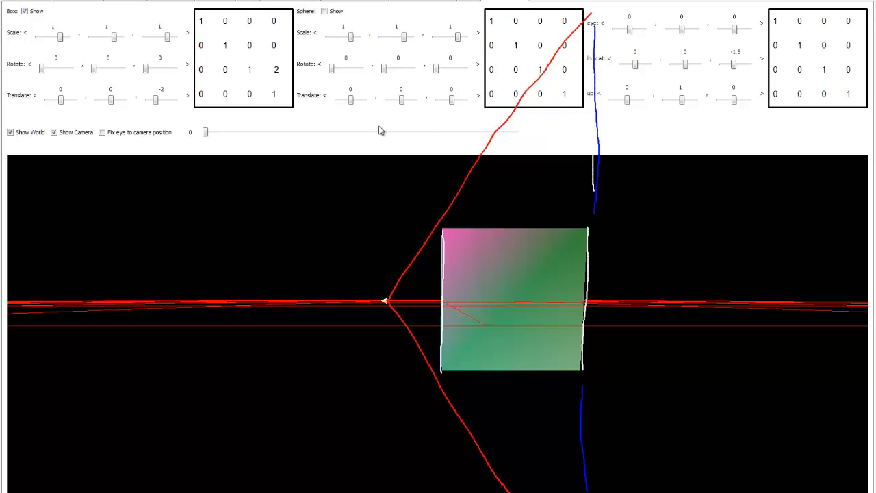
- Raise the 'Fix eye to camera position' blend to 0.15 for a slight perspective
left_click_drag(205, 132, 222, 132)
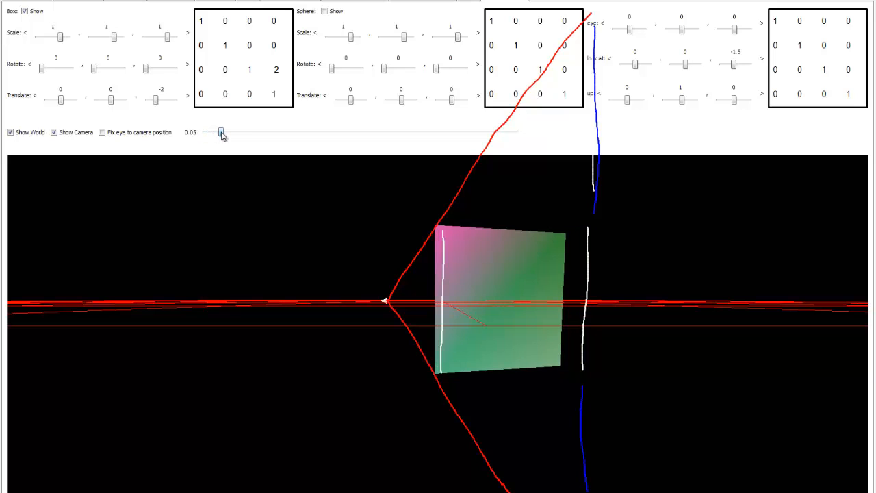
left_click_drag(220, 131, 243, 131)
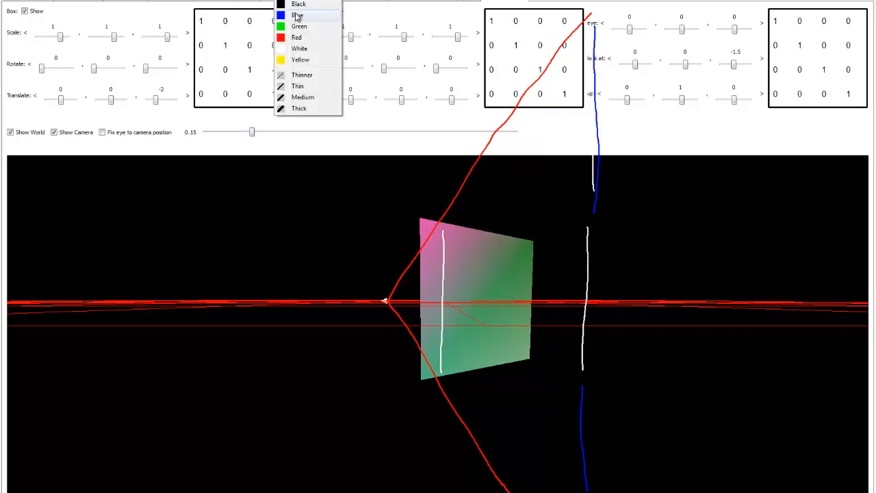
- Mark the box's front edges with two blue vertical lines
left_click(297, 15)
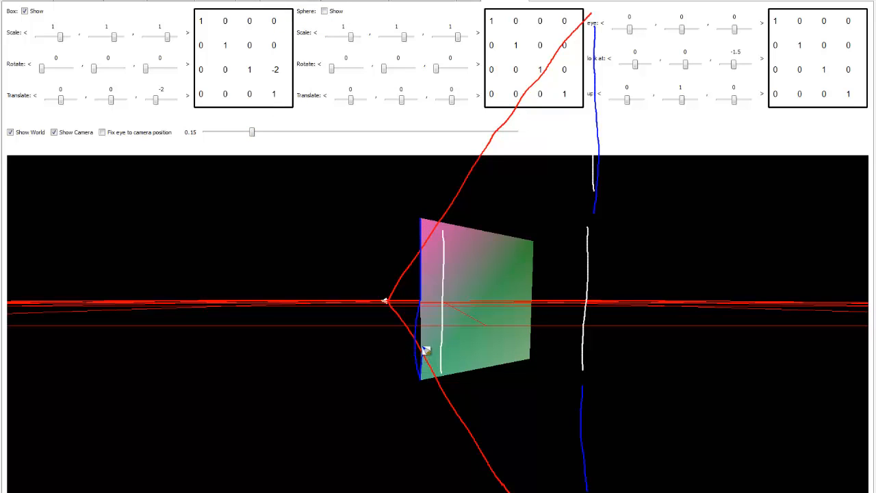
left_click_drag(426, 351, 419, 226)
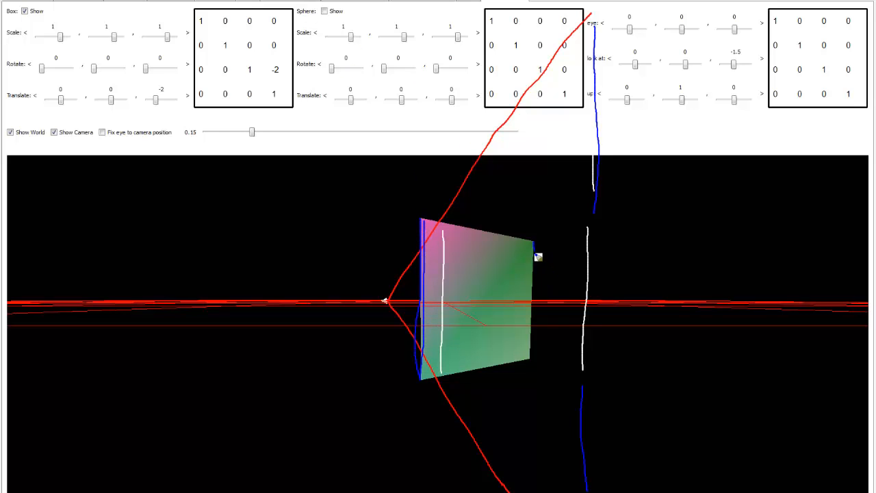
left_click_drag(538, 258, 533, 362)
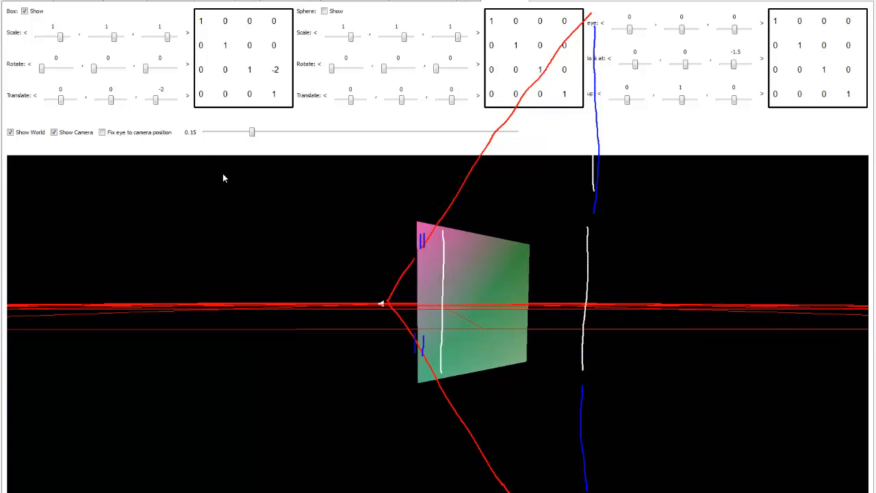
- Raise the perspective blend stepwise through 0.3, 0.45 and 0.6 toward 1, squeezing the box into a trapezoid
left_click_drag(251, 132, 305, 131)
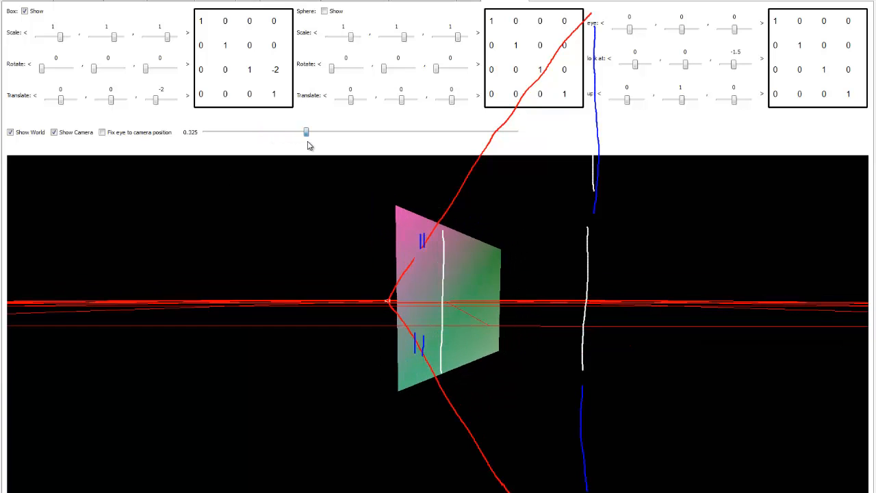
left_click_drag(305, 131, 345, 132)
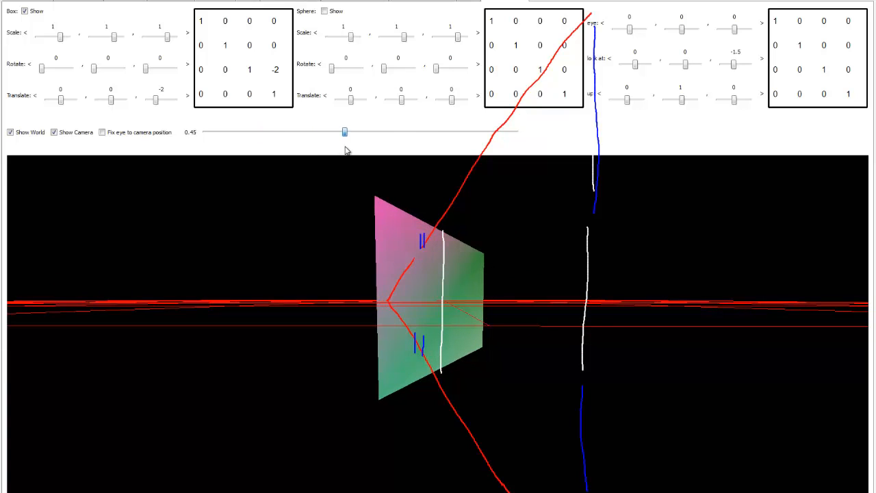
left_click_drag(345, 132, 352, 132)
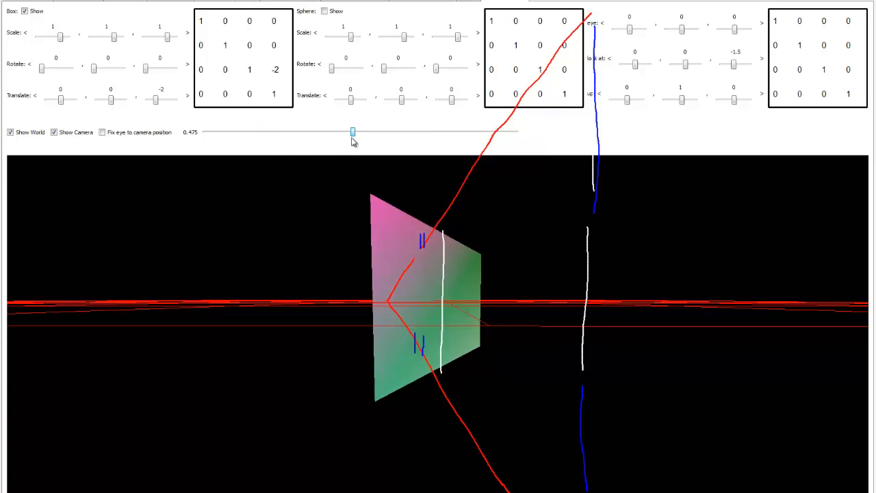
left_click_drag(353, 131, 390, 131)
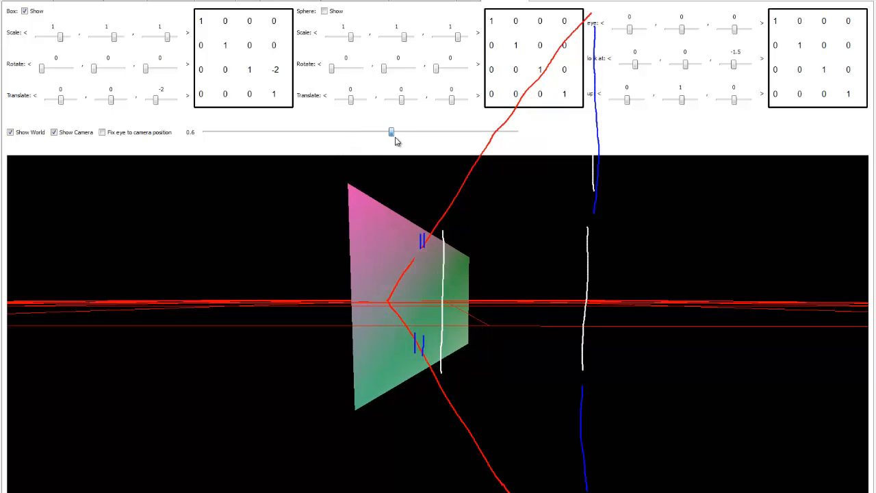
left_click_drag(392, 131, 460, 131)
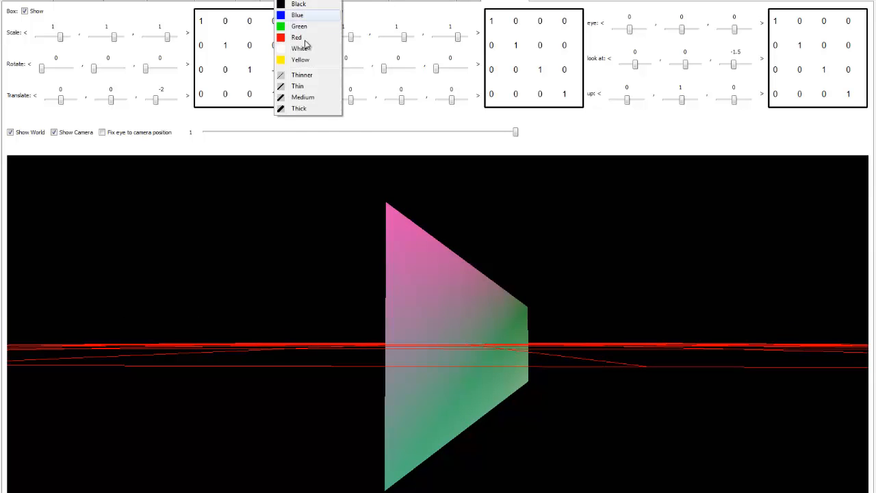
- Switch the pen to white for the frustum lines and arrows over the trapezoid
left_click(301, 49)
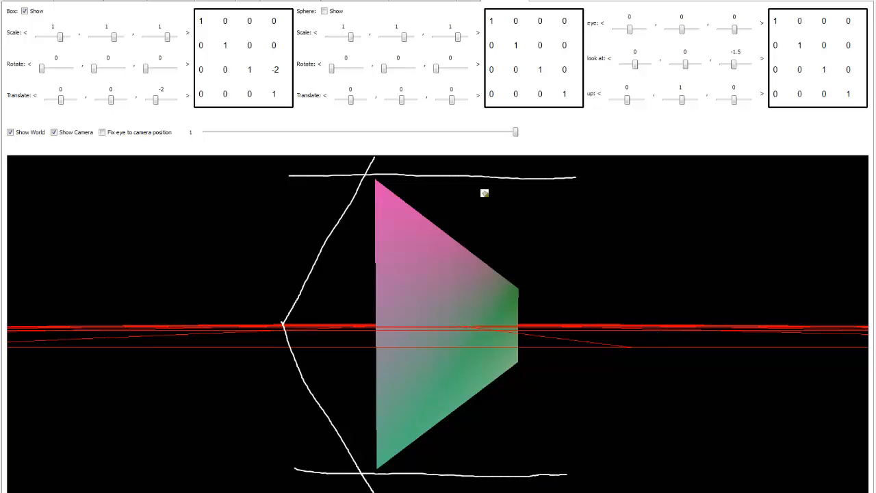
mouse_move(523, 186)
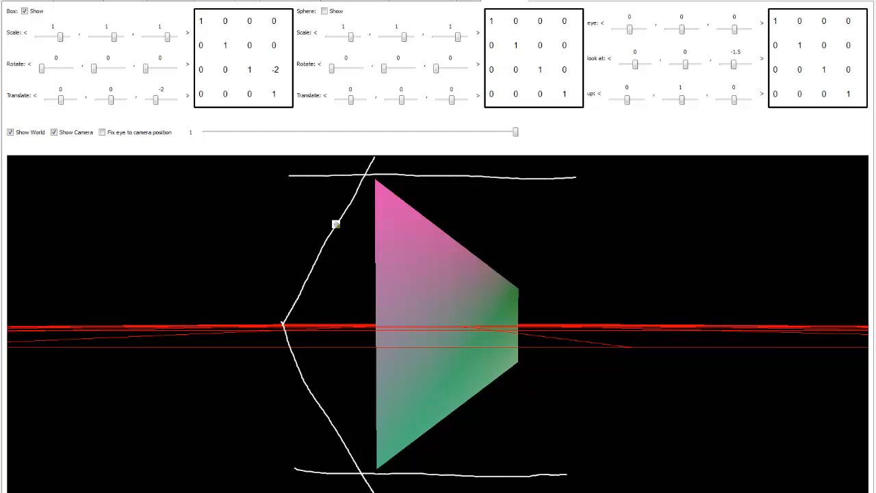
mouse_move(361, 191)
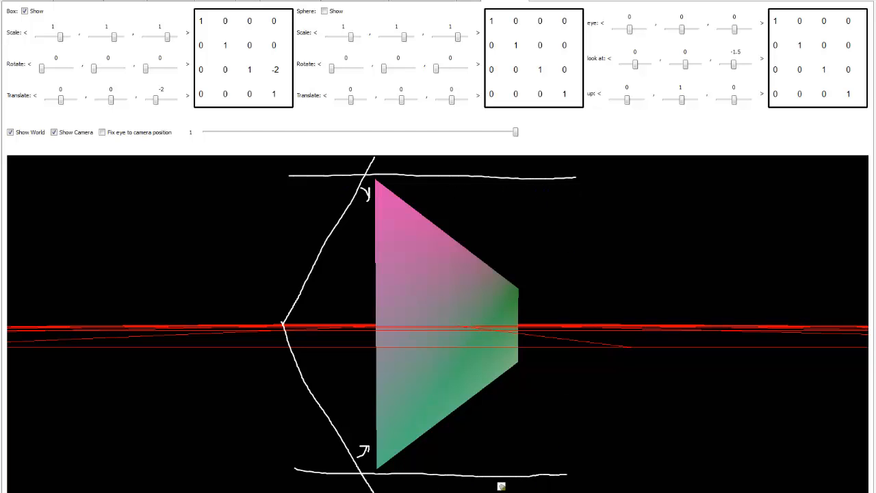
mouse_move(501, 408)
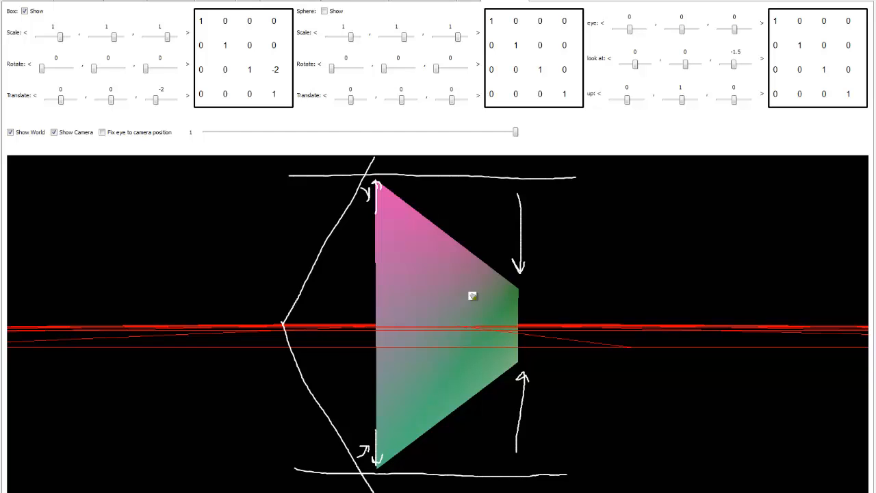
mouse_move(402, 236)
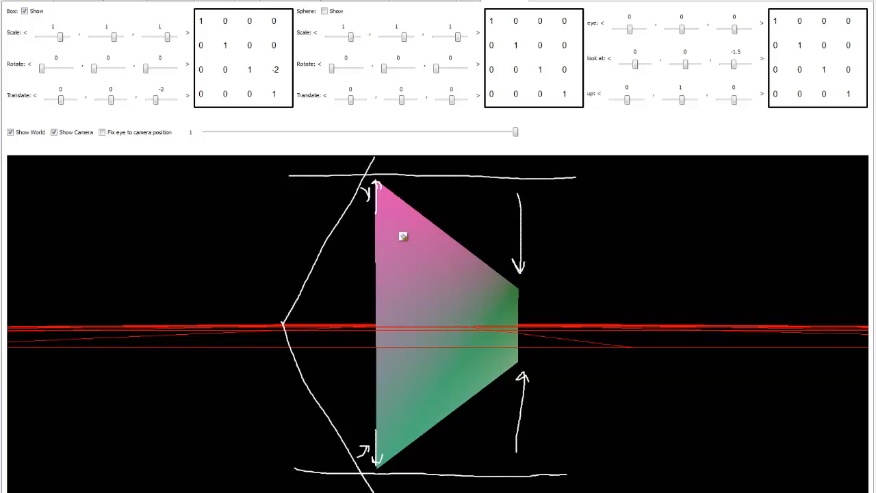
mouse_move(379, 315)
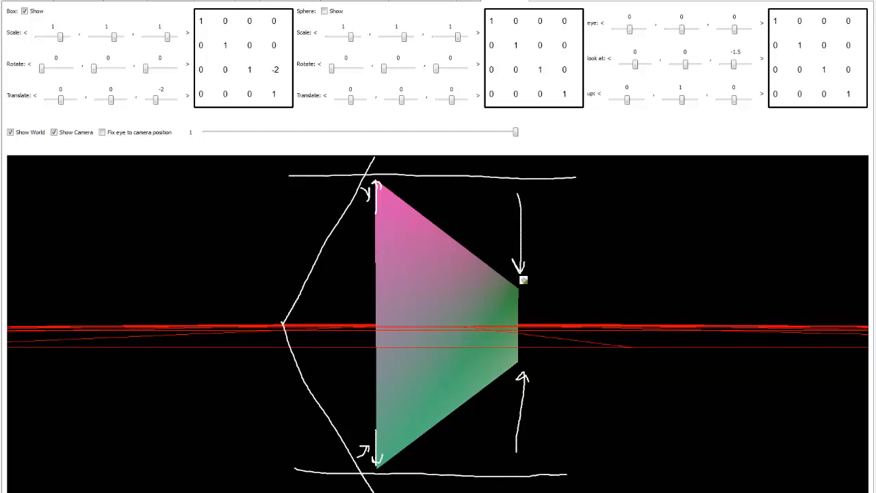
mouse_move(364, 323)
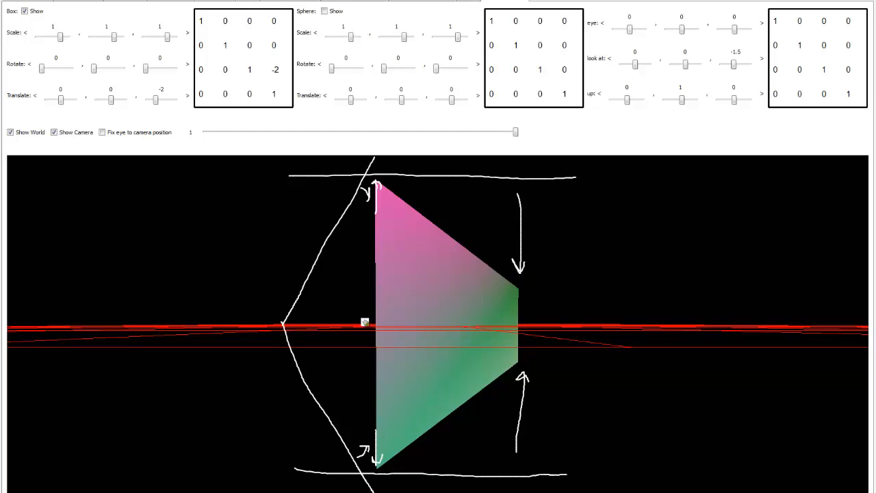